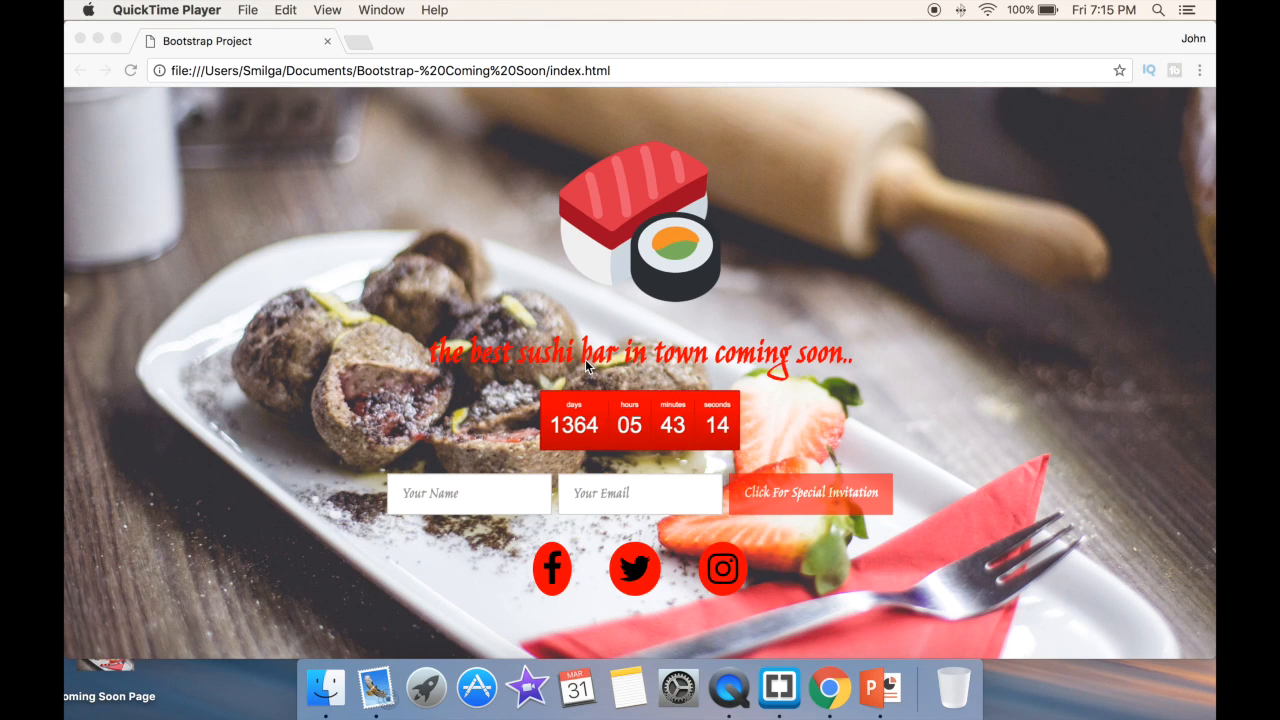
mouse_move(354, 260)
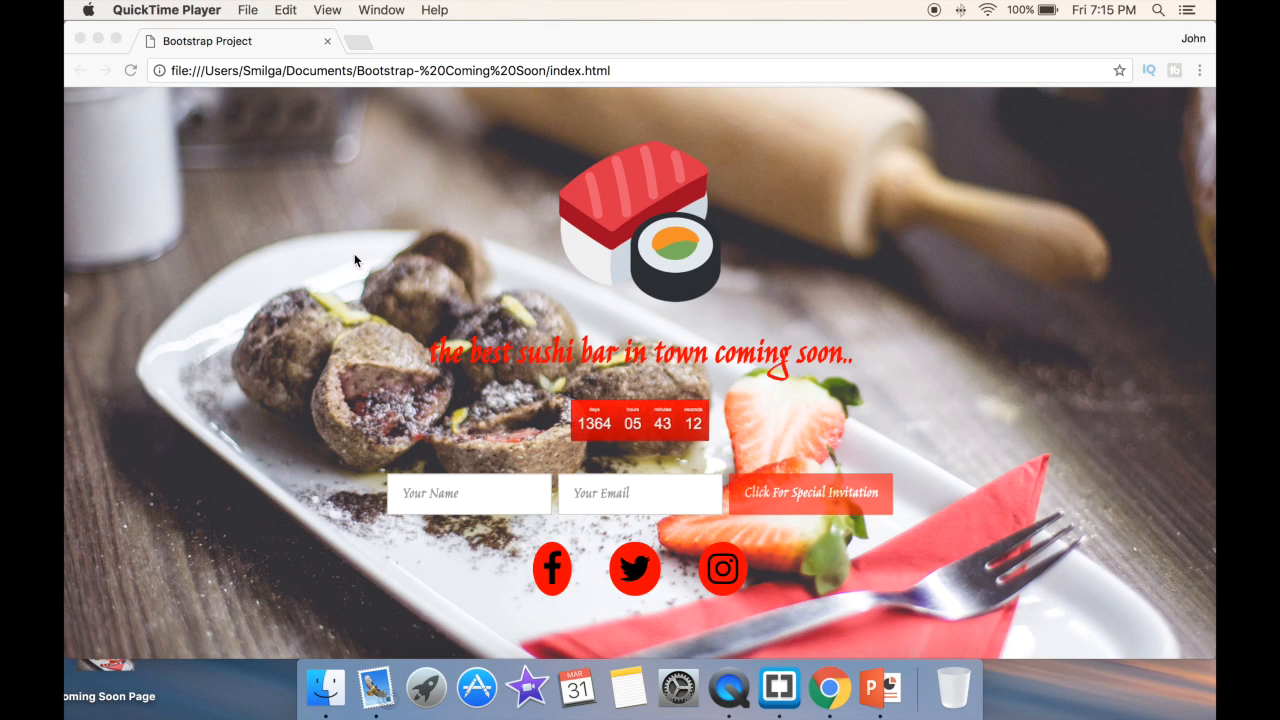
mouse_move(640, 193)
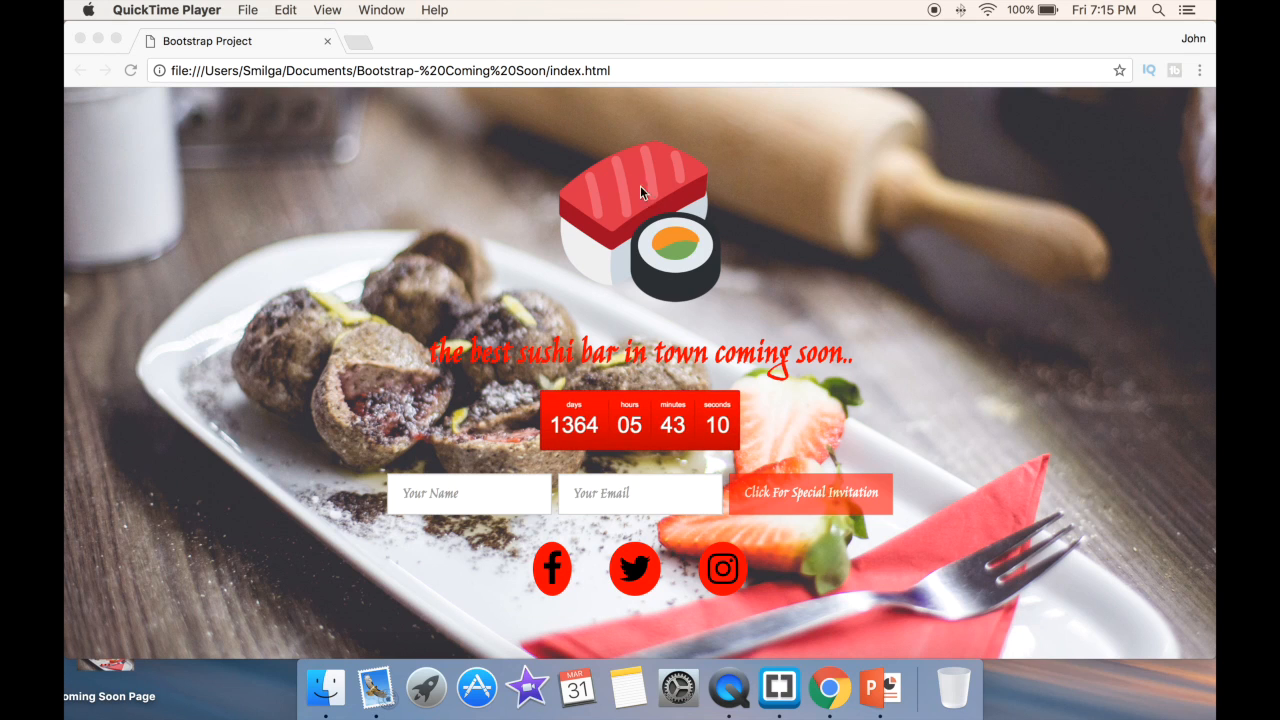
mouse_move(487, 408)
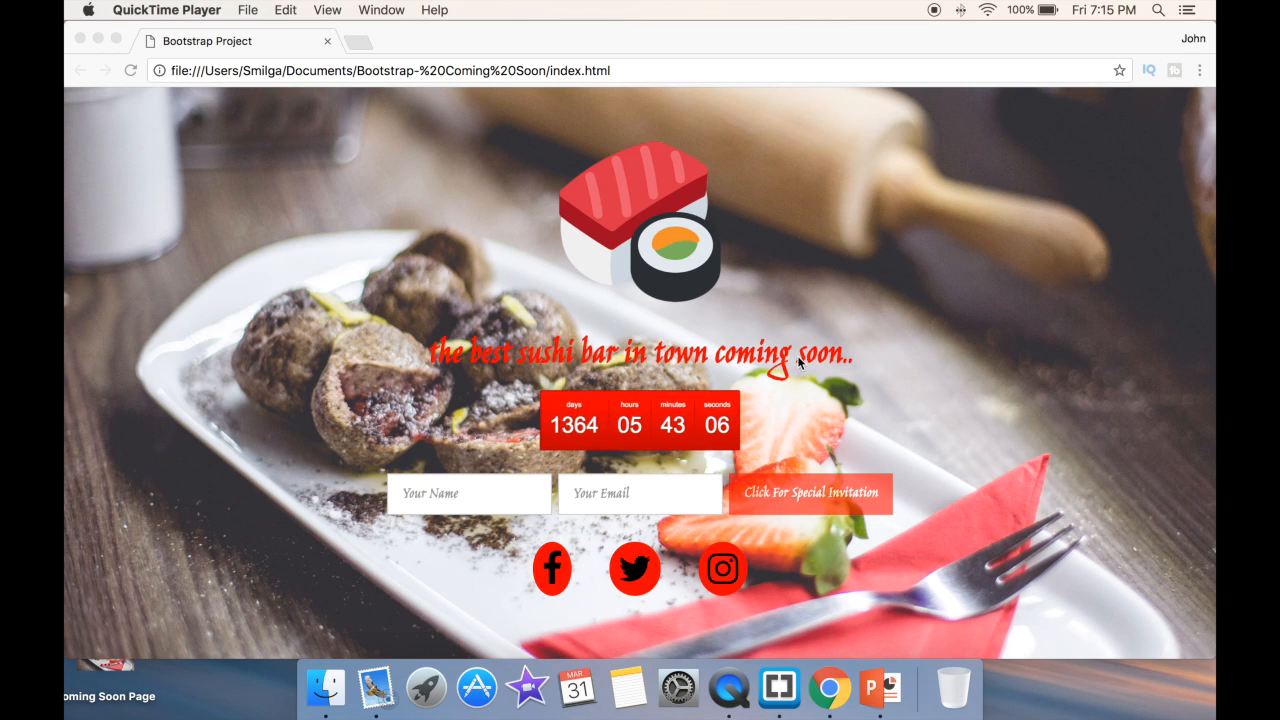
mouse_move(479, 392)
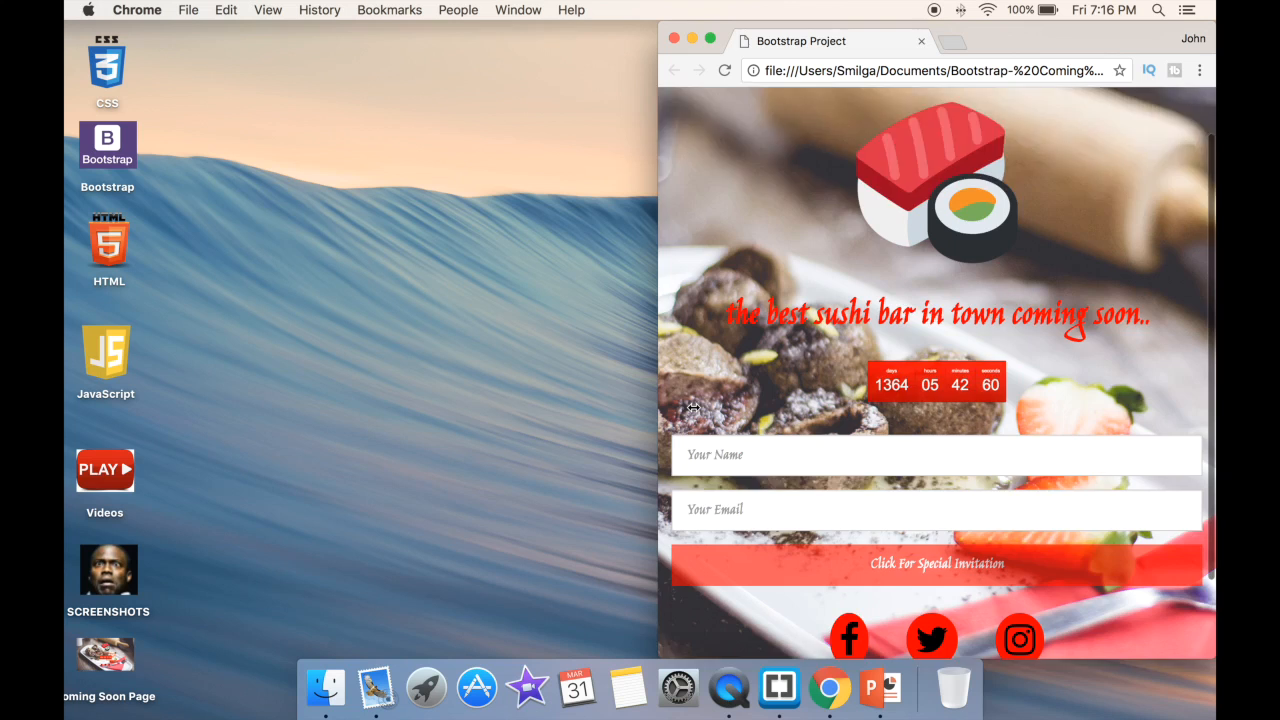
scroll("down", 3)
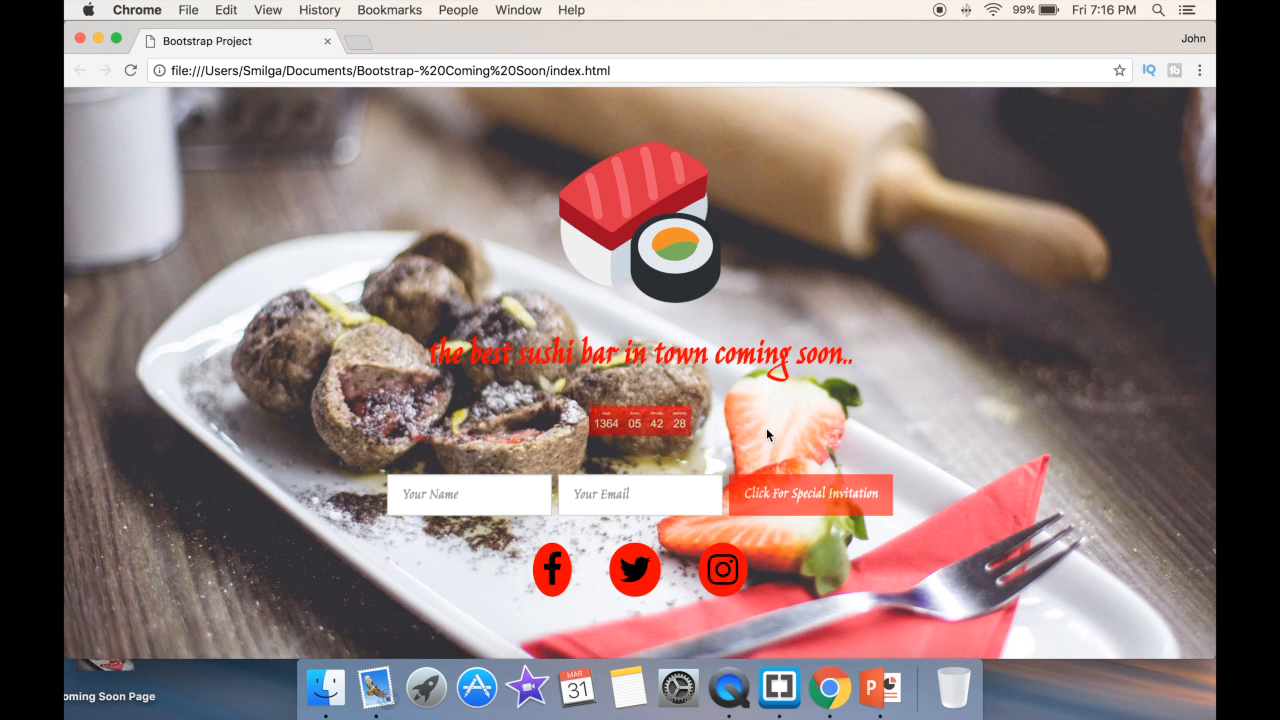
mouse_move(553, 600)
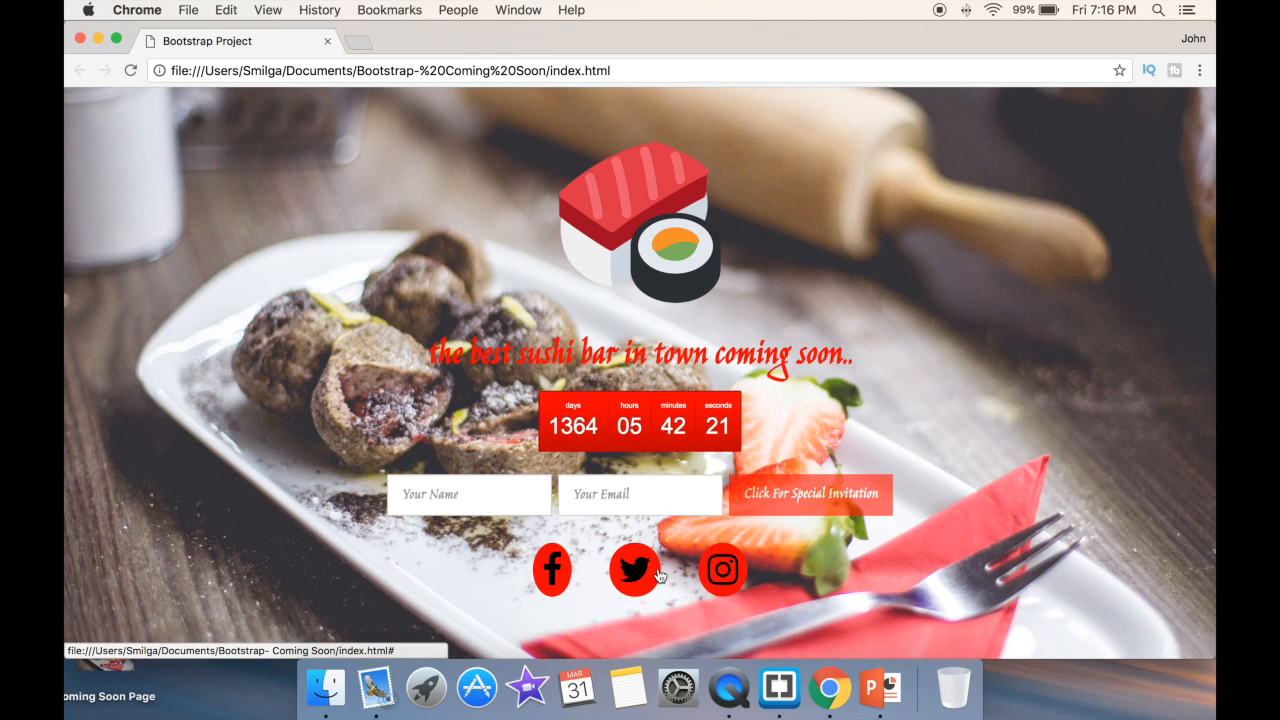
mouse_move(680, 565)
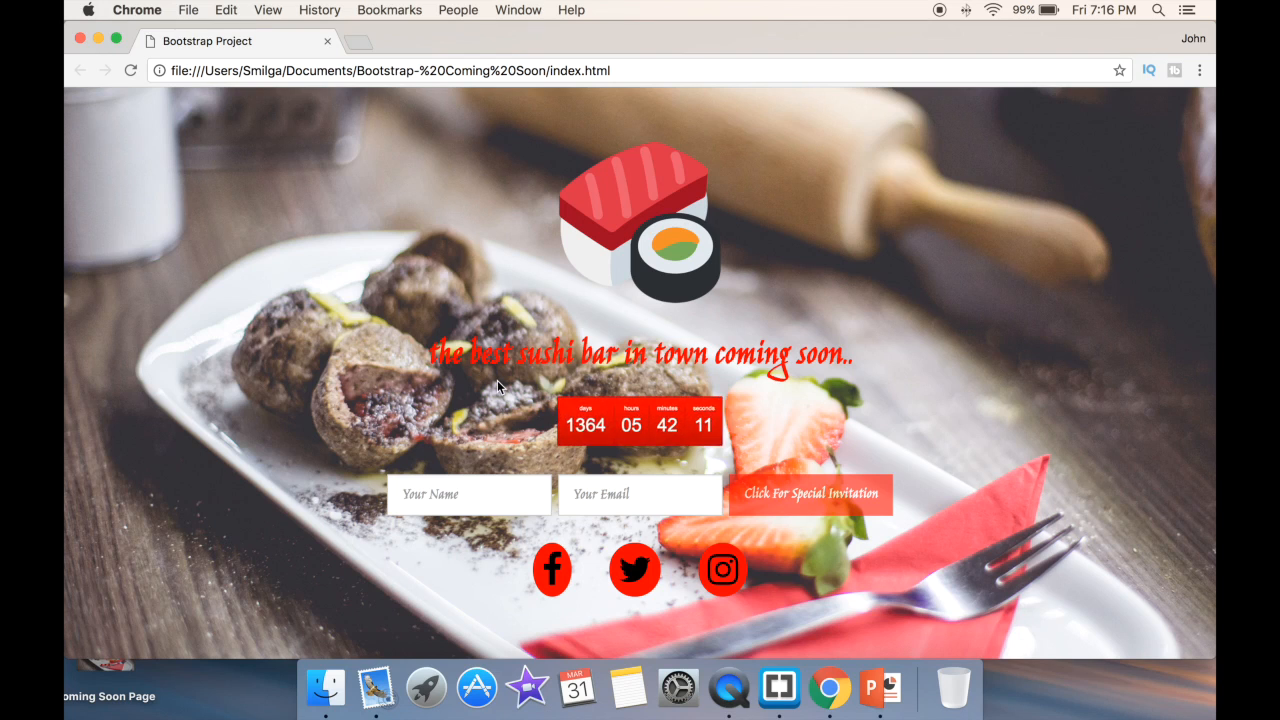
mouse_move(353, 311)
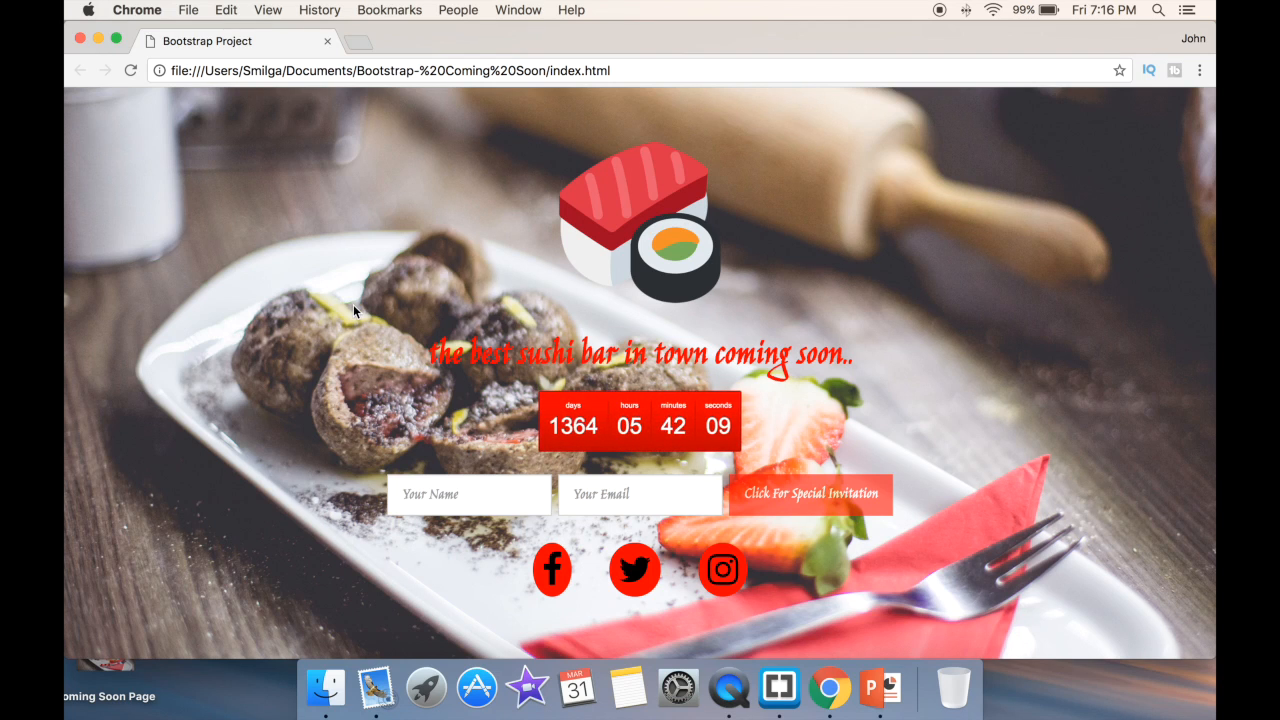
mouse_move(67, 335)
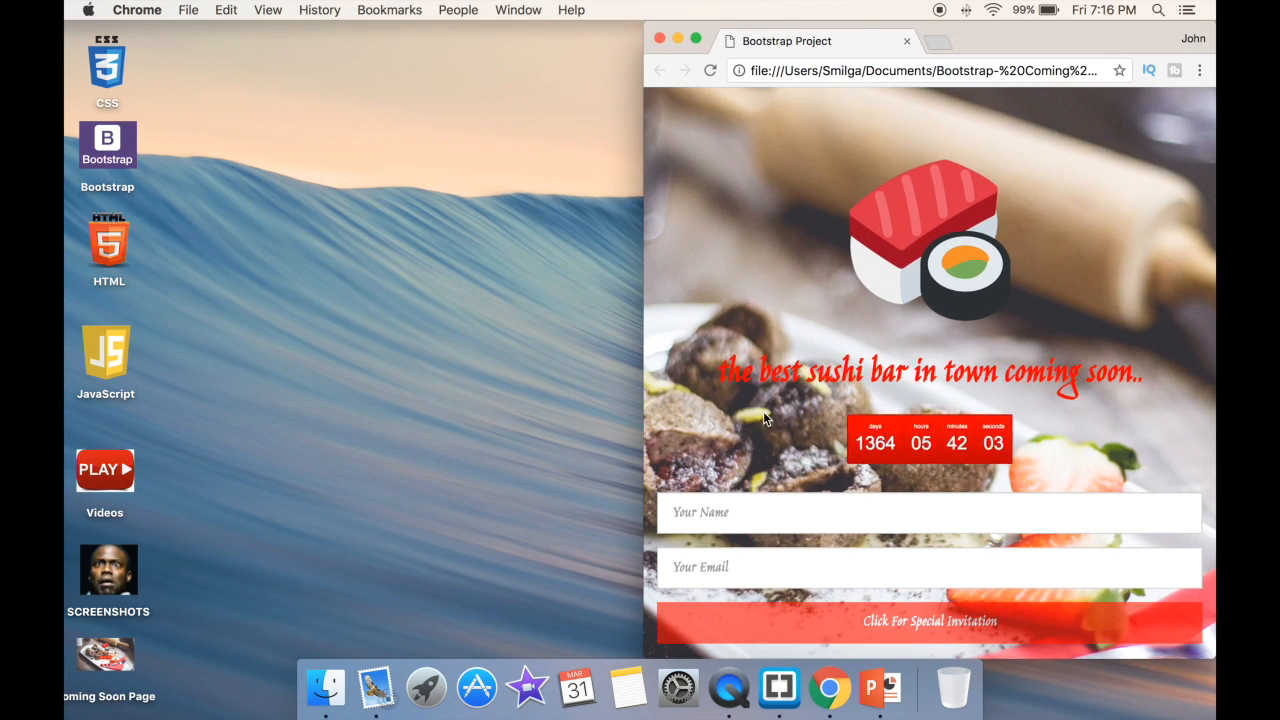
mouse_move(732, 337)
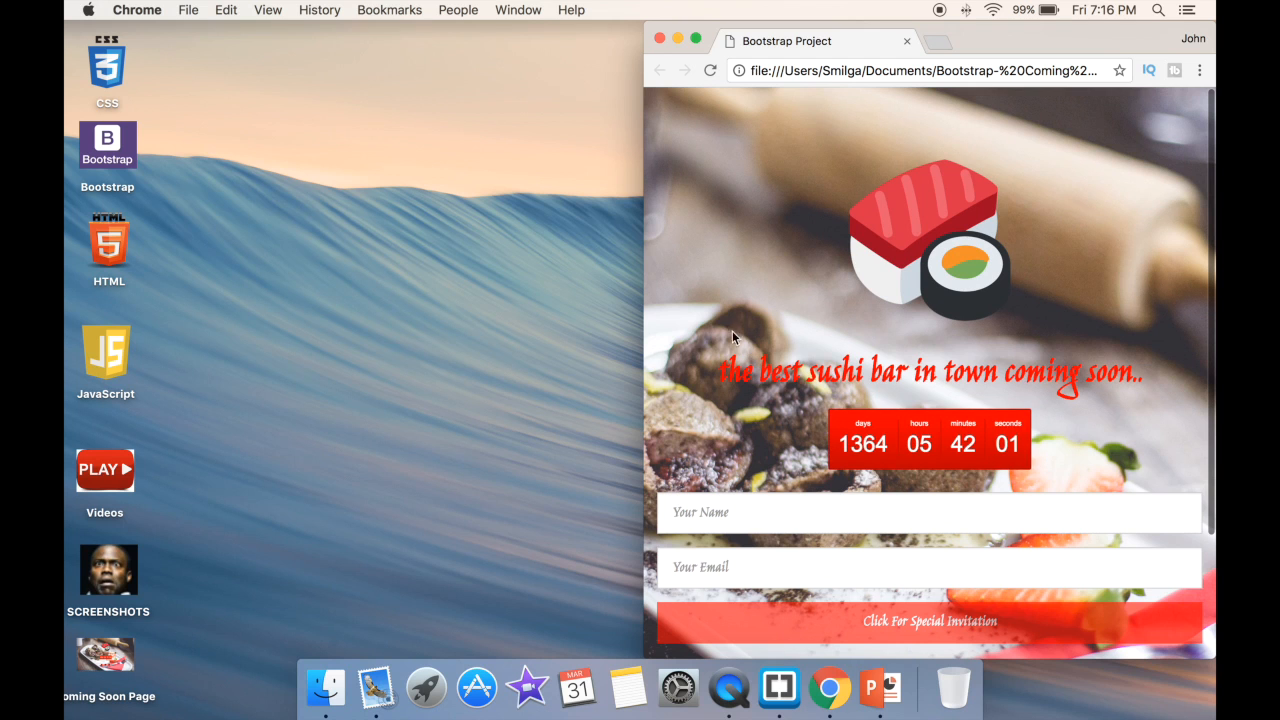